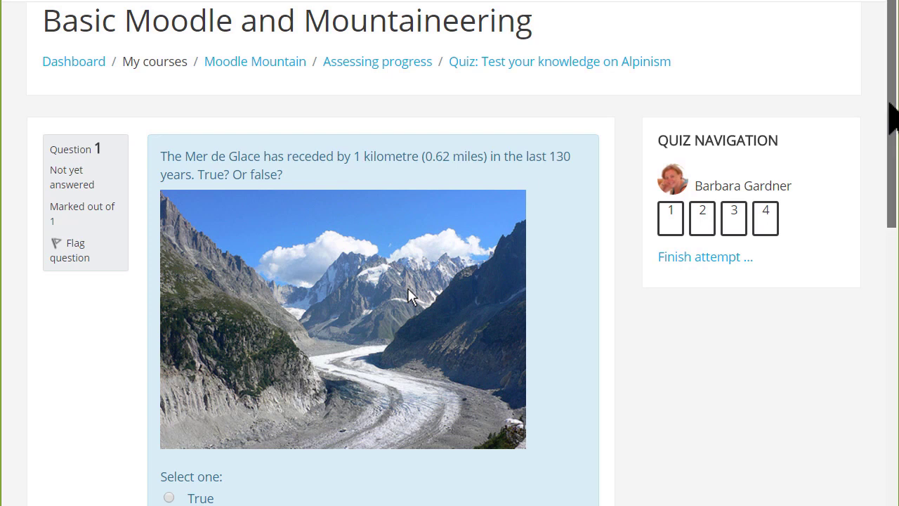
- Reach Questions under Question bank via the course gear menu's More... administration list
scroll(down, 3)
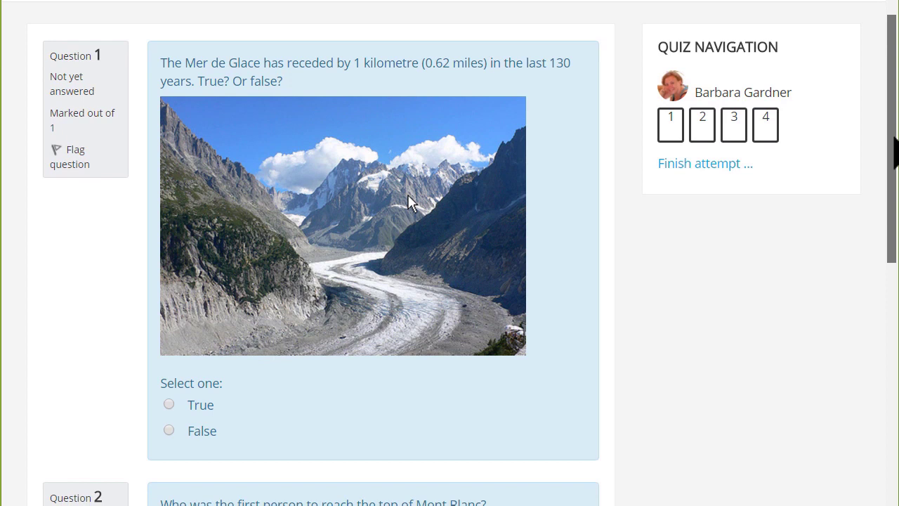
scroll(down, 3)
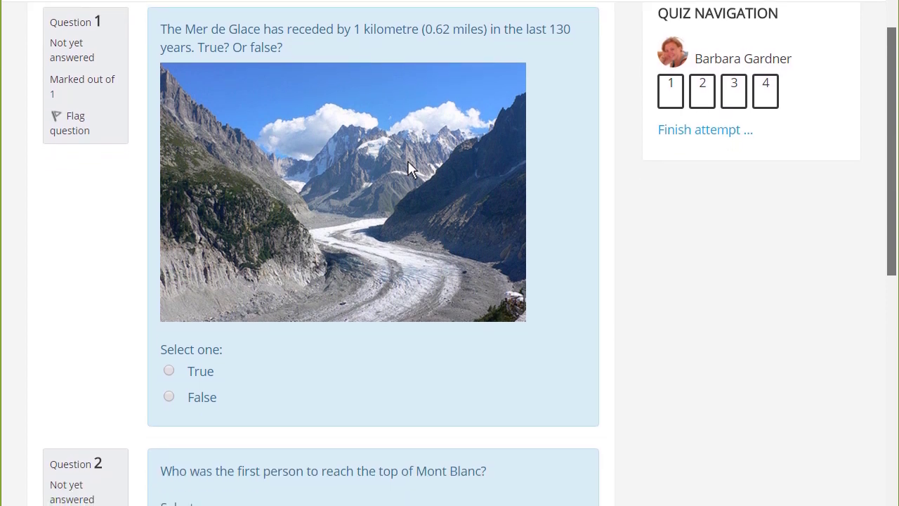
scroll(down, 3)
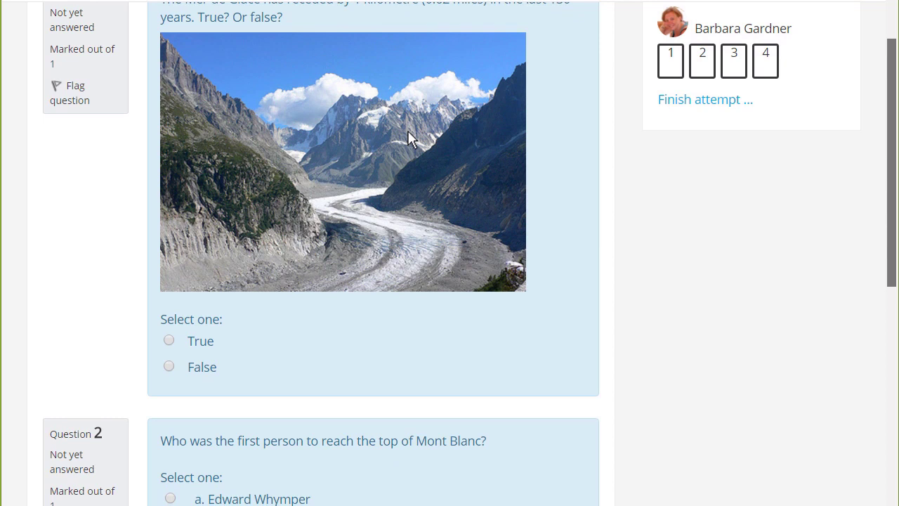
scroll(down, 3)
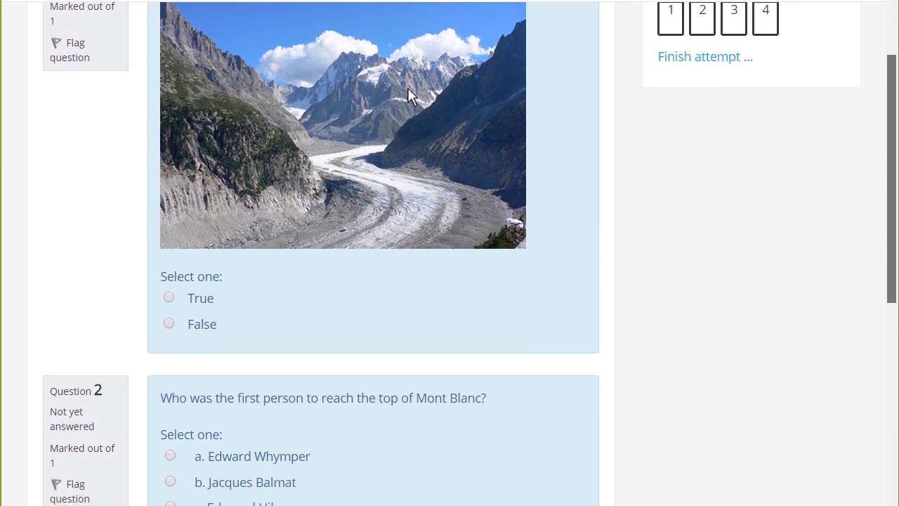
scroll(down, 3)
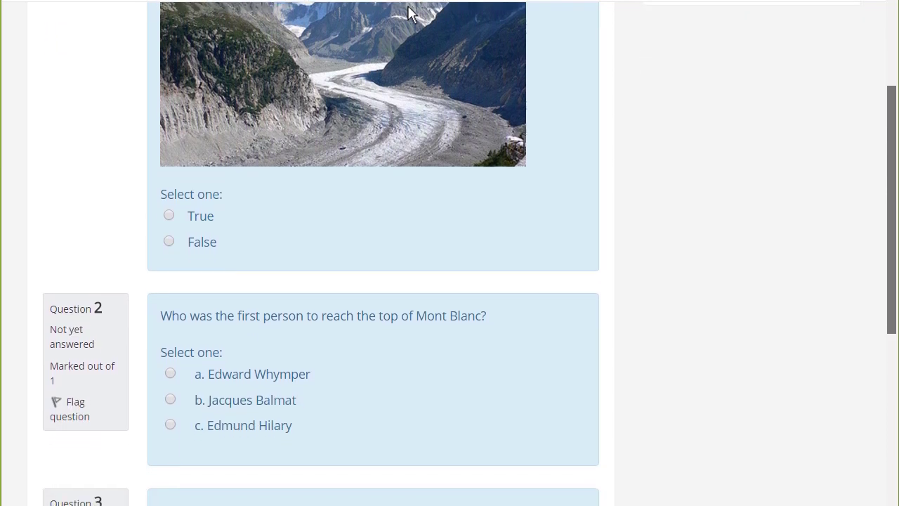
scroll(down, 3)
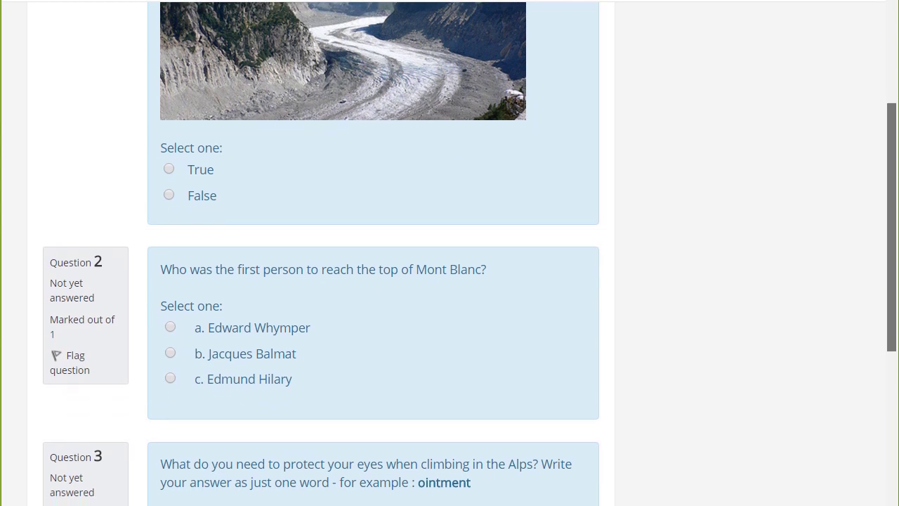
scroll(down, 3)
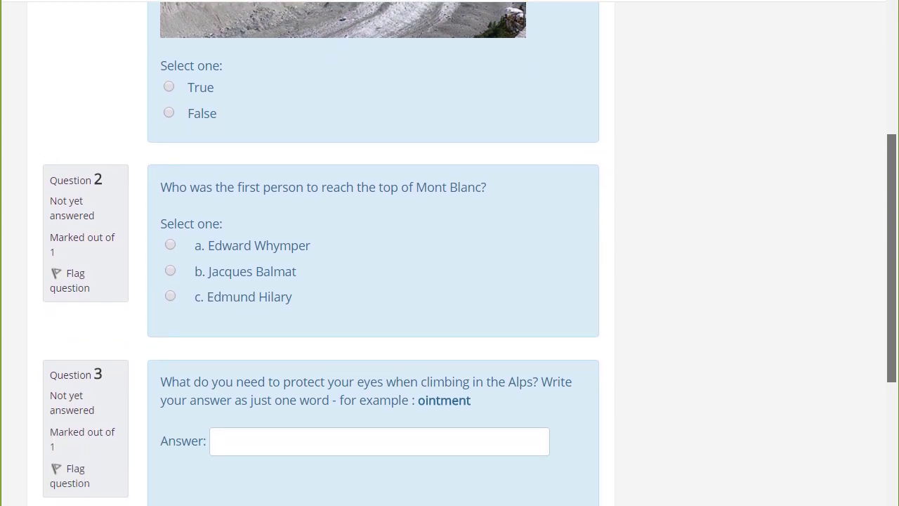
scroll(down, 3)
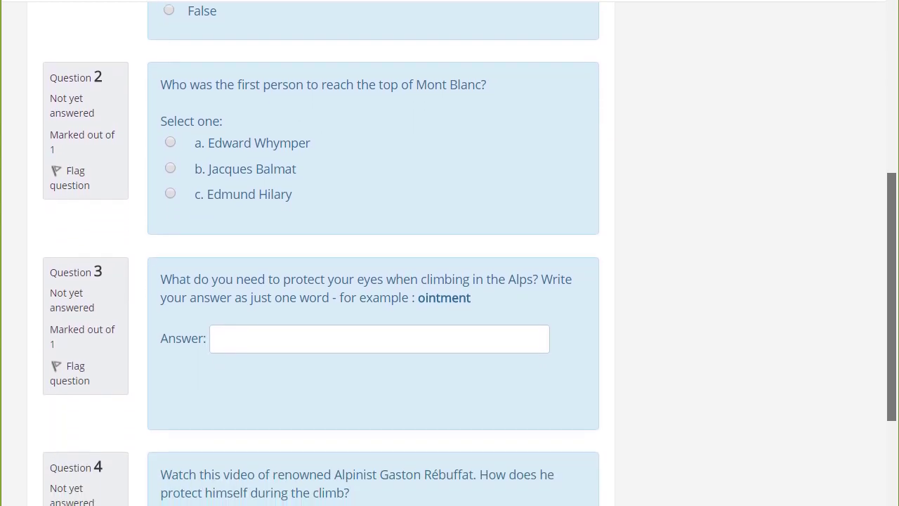
scroll(down, 3)
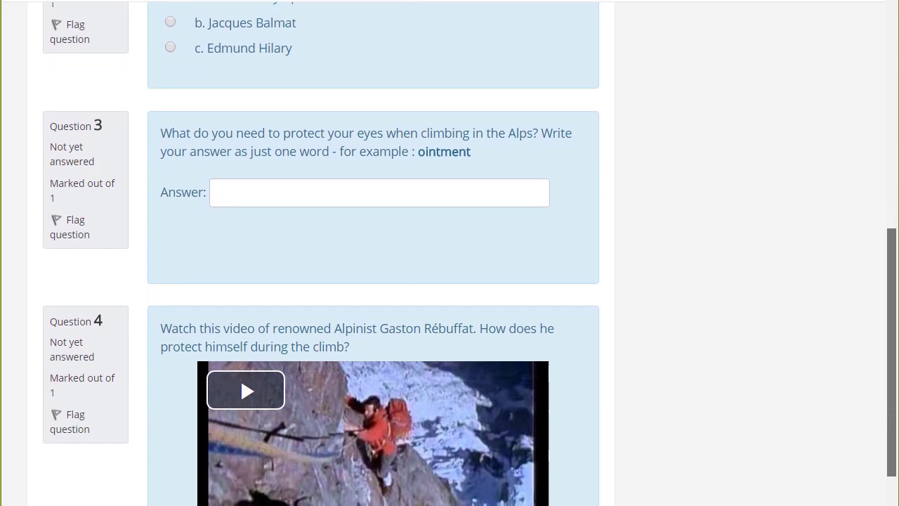
scroll(down, 3)
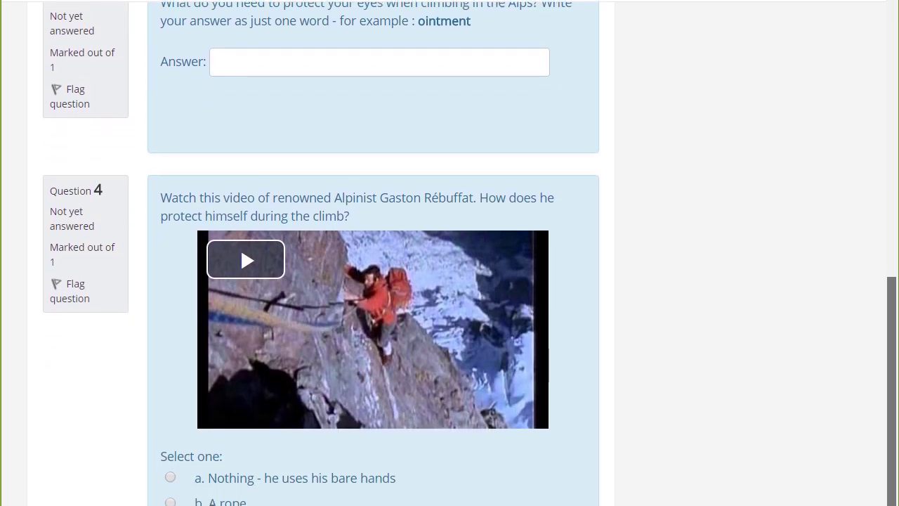
scroll(down, 3)
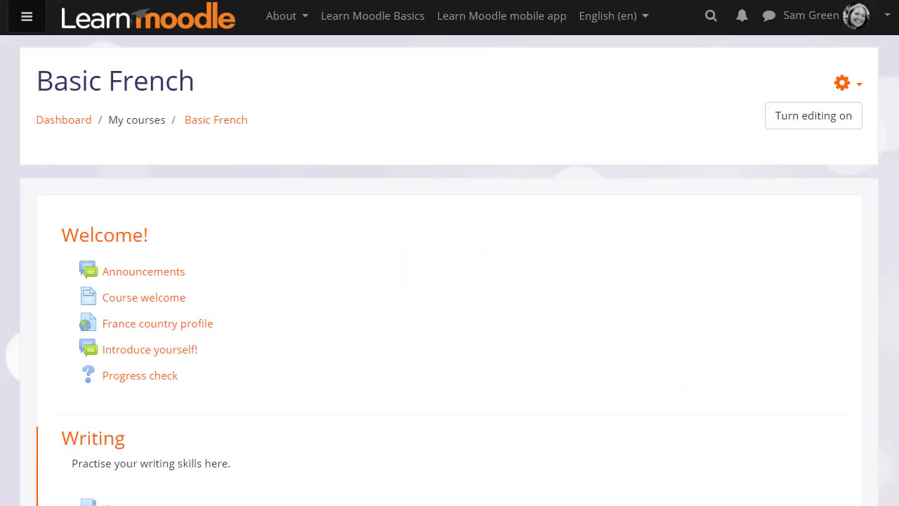
click(842, 83)
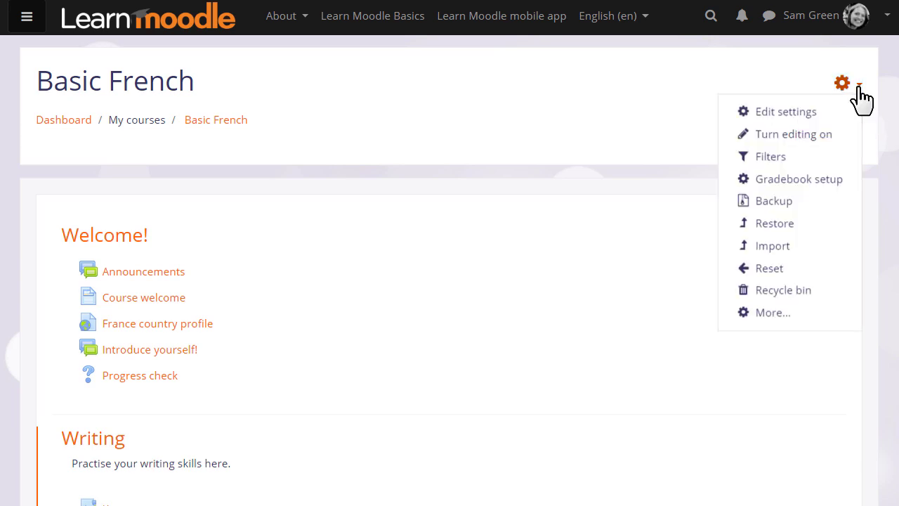
mouse_move(769, 312)
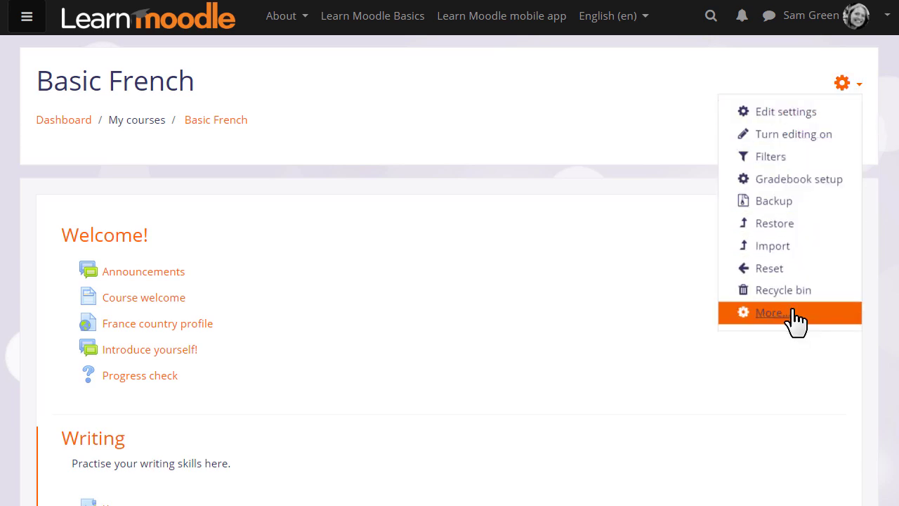
click(770, 312)
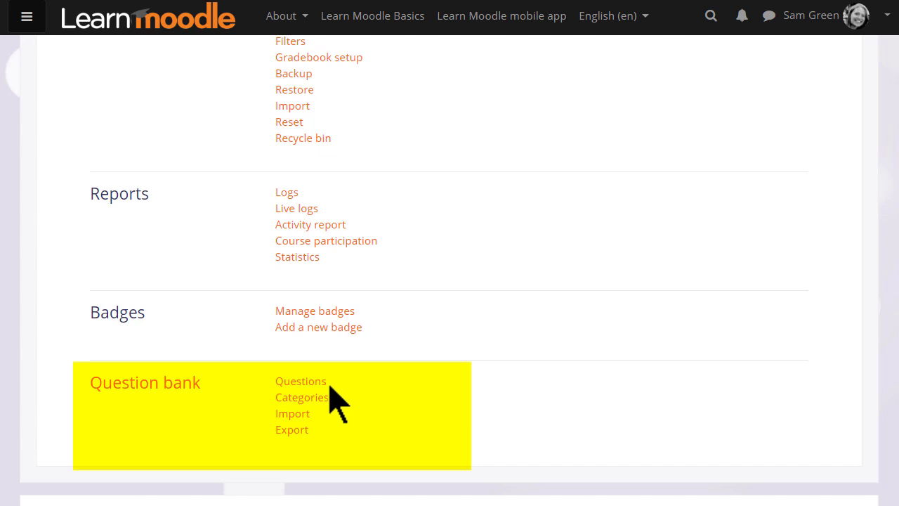
mouse_move(326, 390)
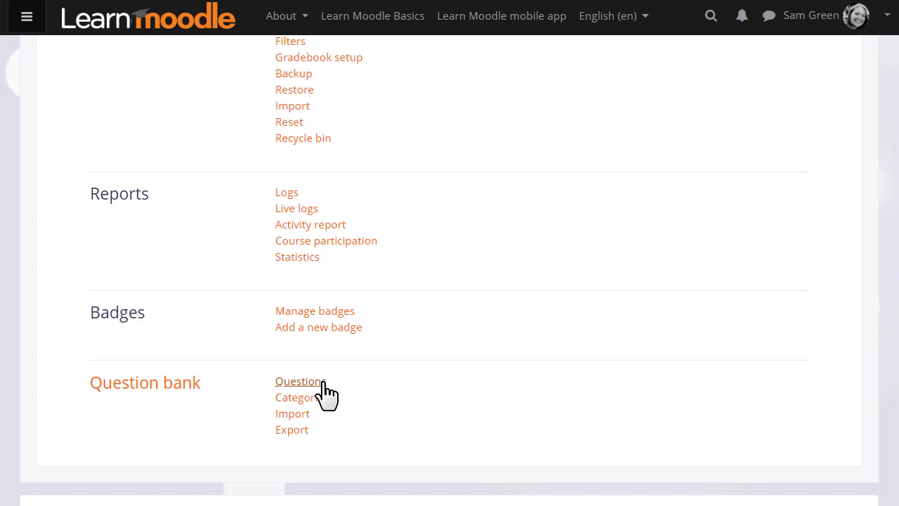
click(298, 381)
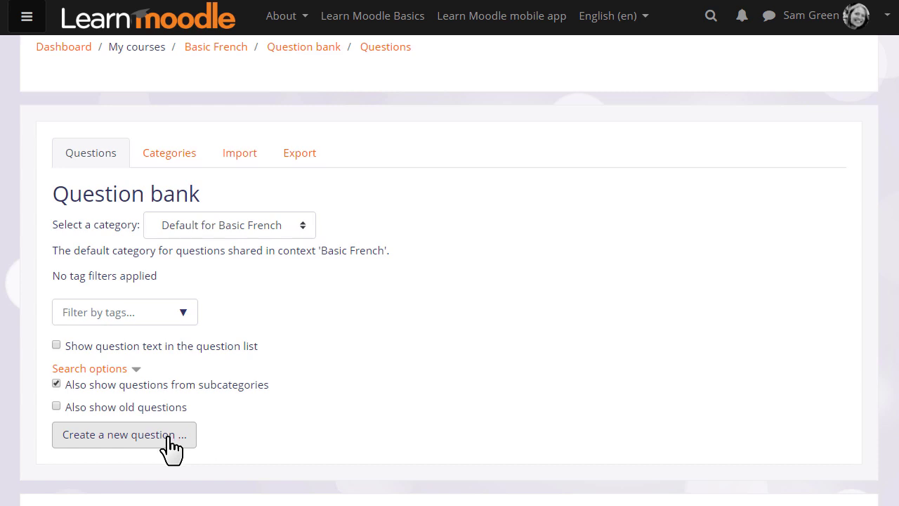
- Enable editing, add an activity under Writing and view the Quiz activity's info
click(216, 47)
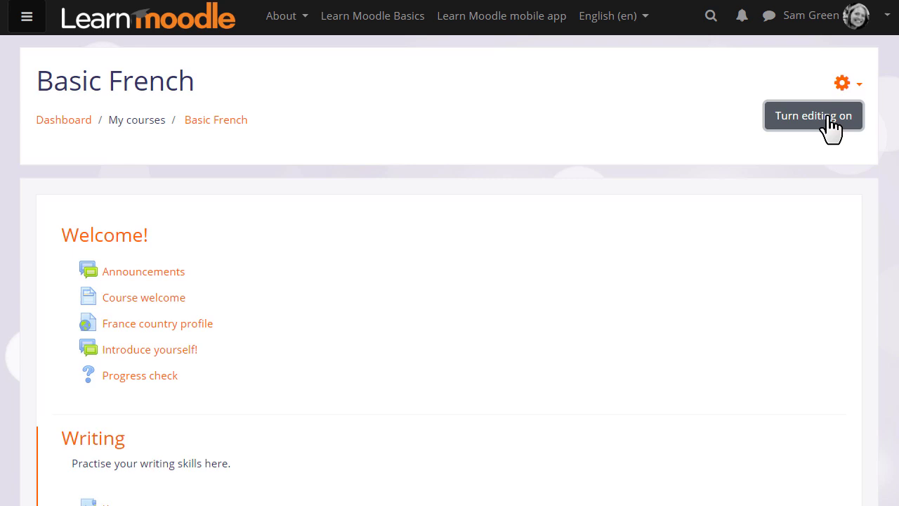
click(812, 115)
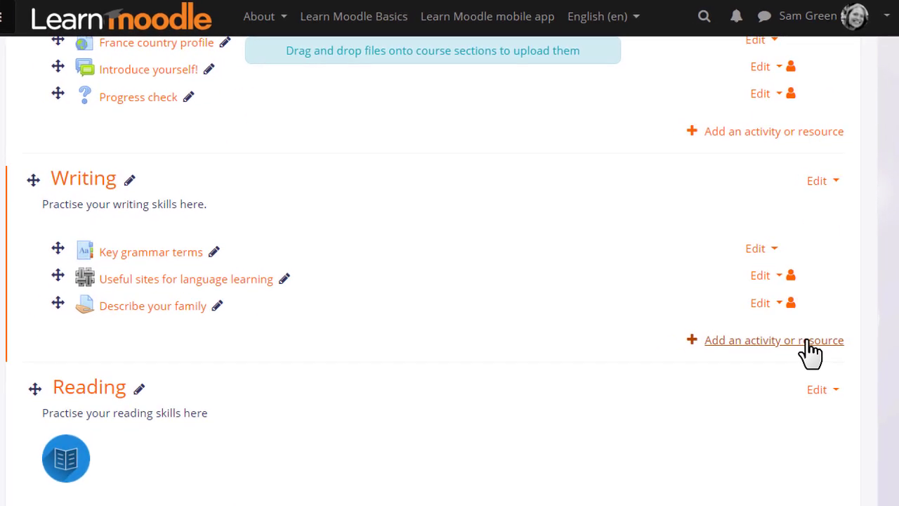
click(773, 340)
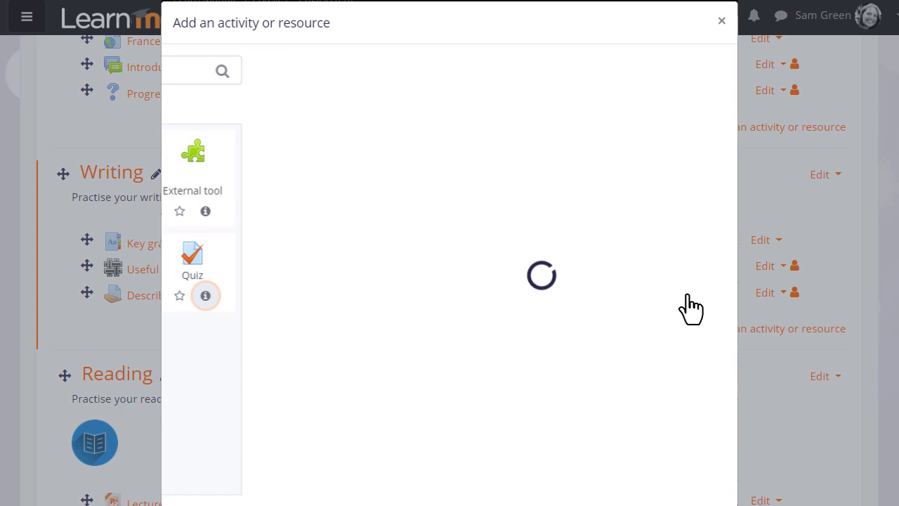
click(205, 295)
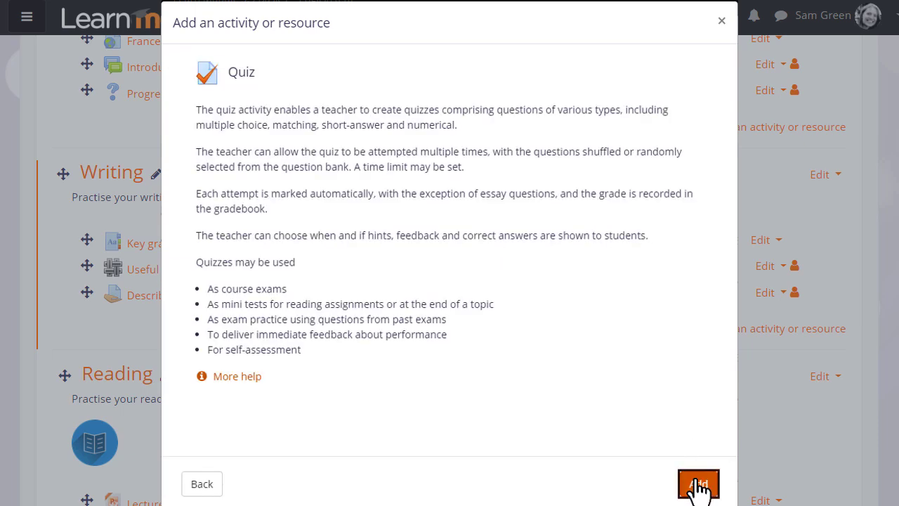
- Name the quiz 'Vocabulary quiz' with description 'Your first vocabulary quiz - good luck!'
click(696, 483)
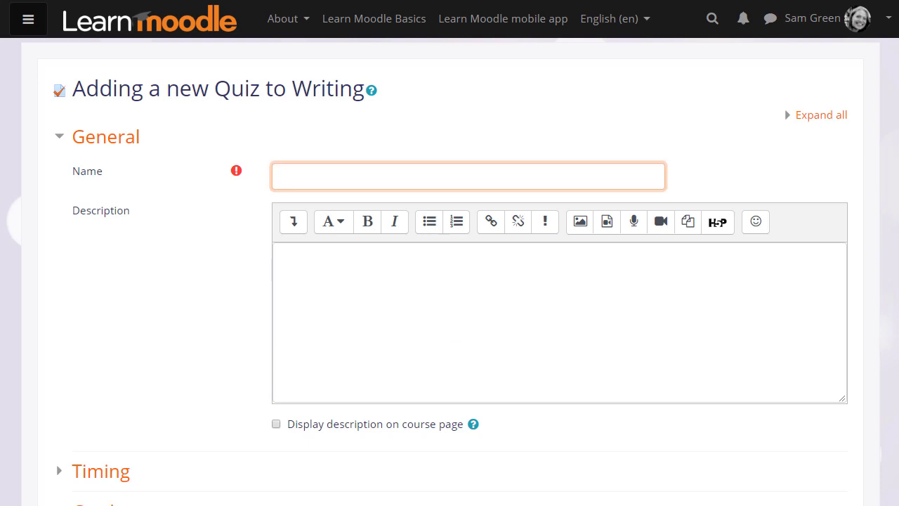
text(Vocabulary qui)
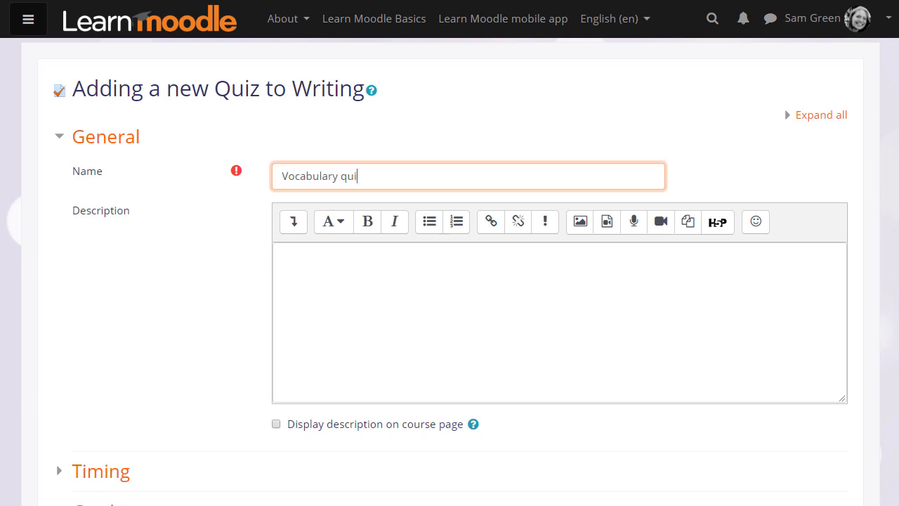
text(Your first vocabulary)
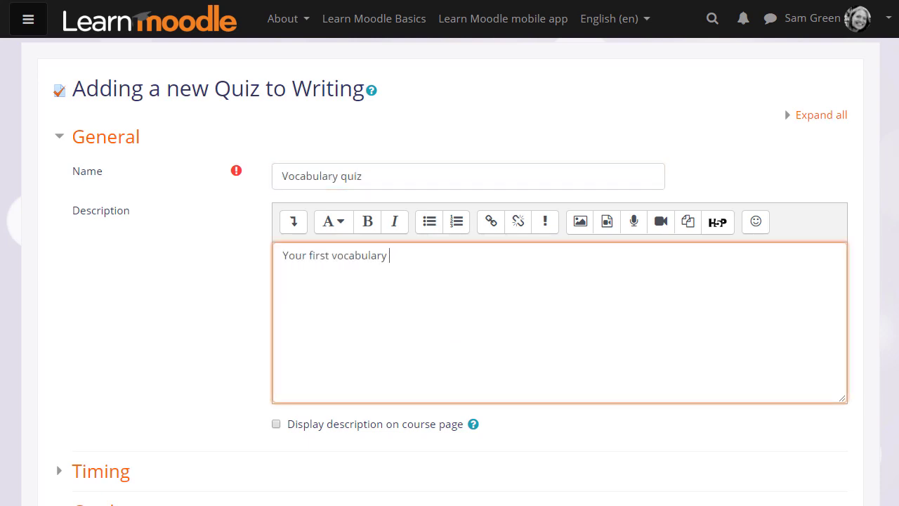
text(qui)
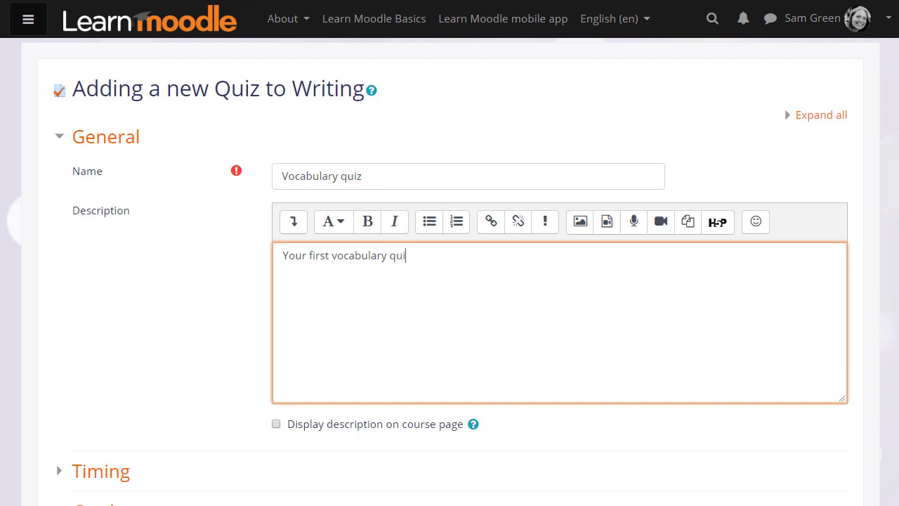
text(- good luck!)
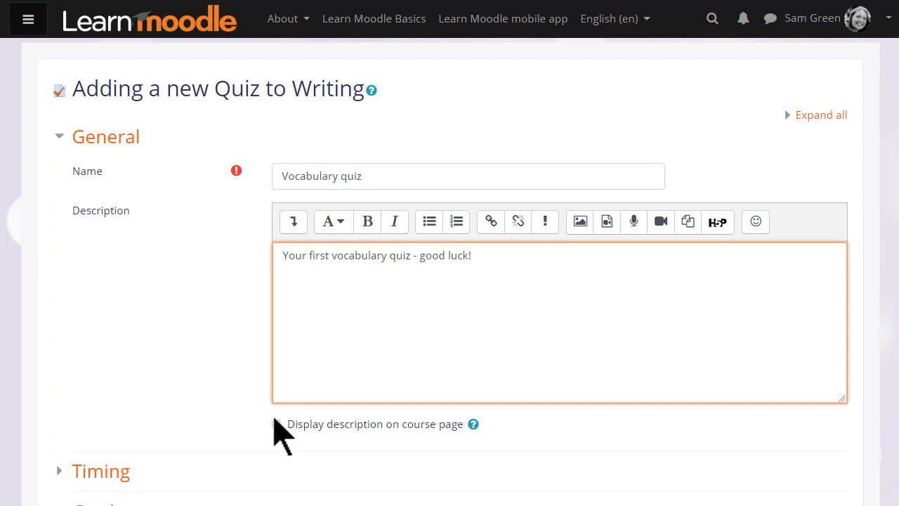
- Save and display the Vocabulary quiz from the bottom of its settings form
scroll(down, 3)
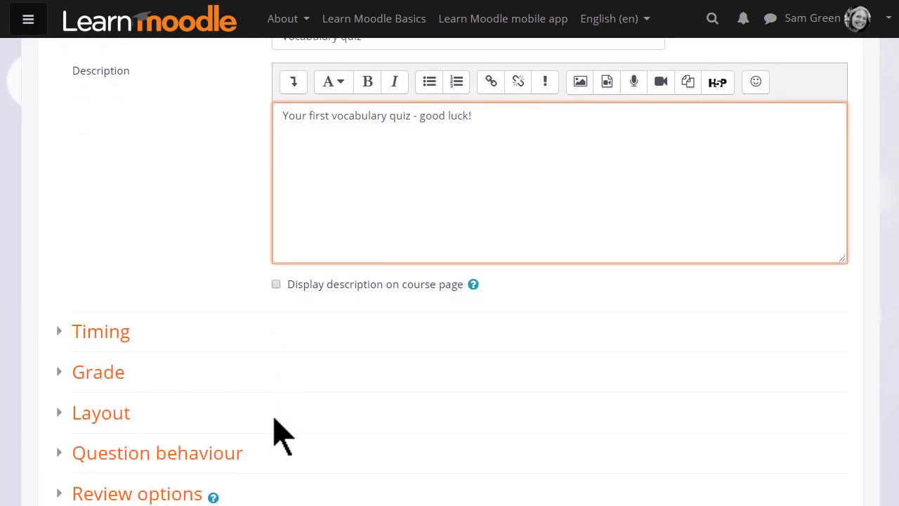
scroll(down, 3)
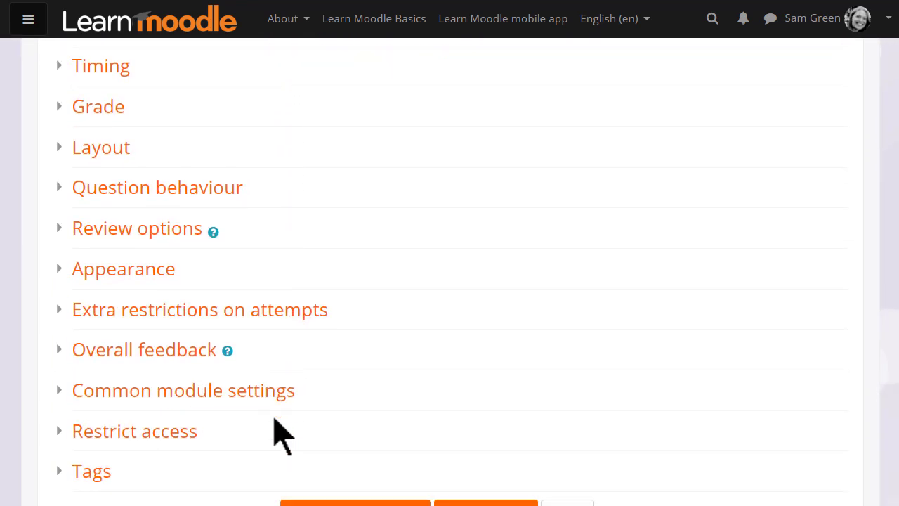
scroll(down, 3)
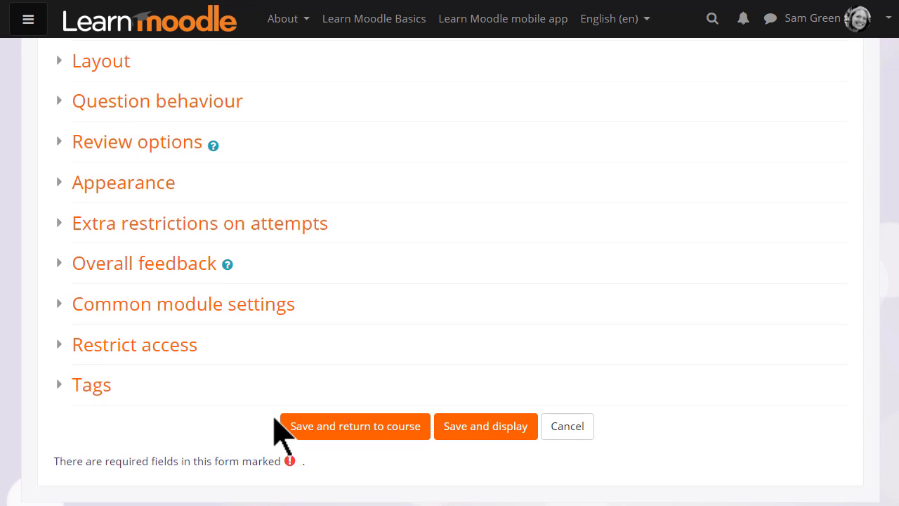
mouse_move(213, 145)
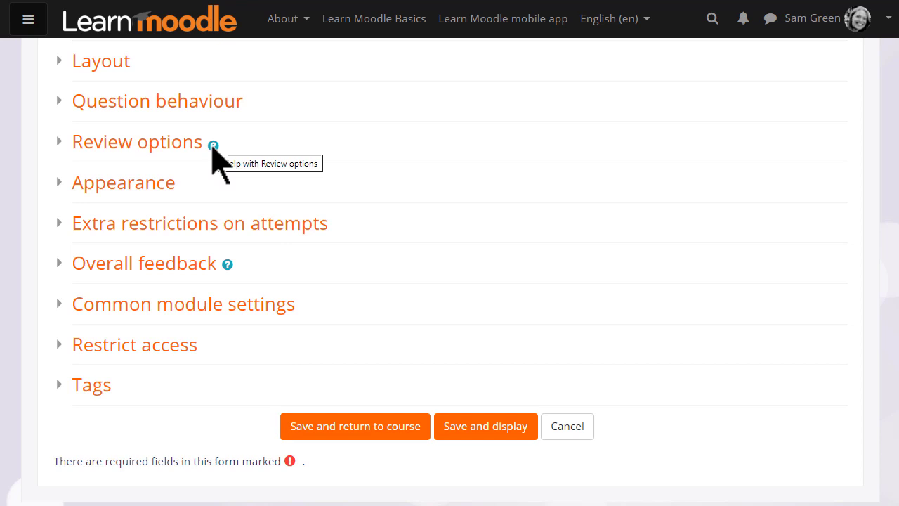
click(213, 144)
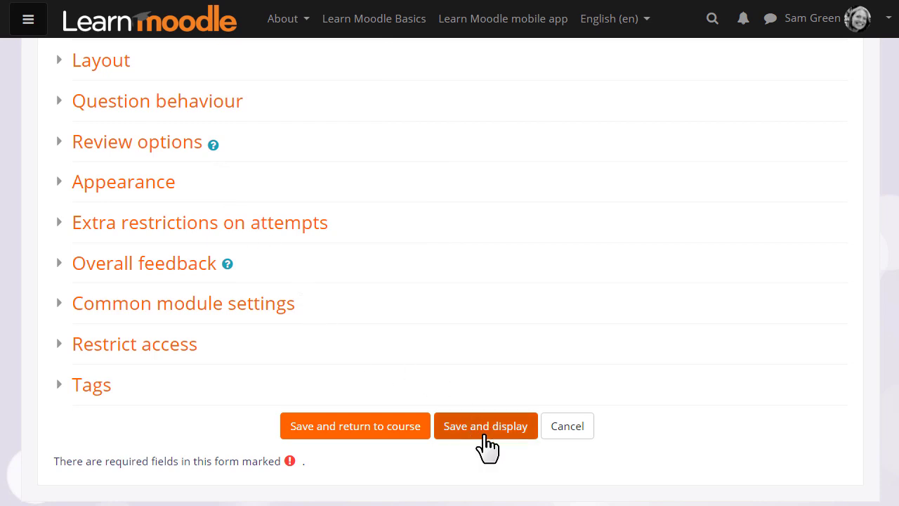
click(486, 426)
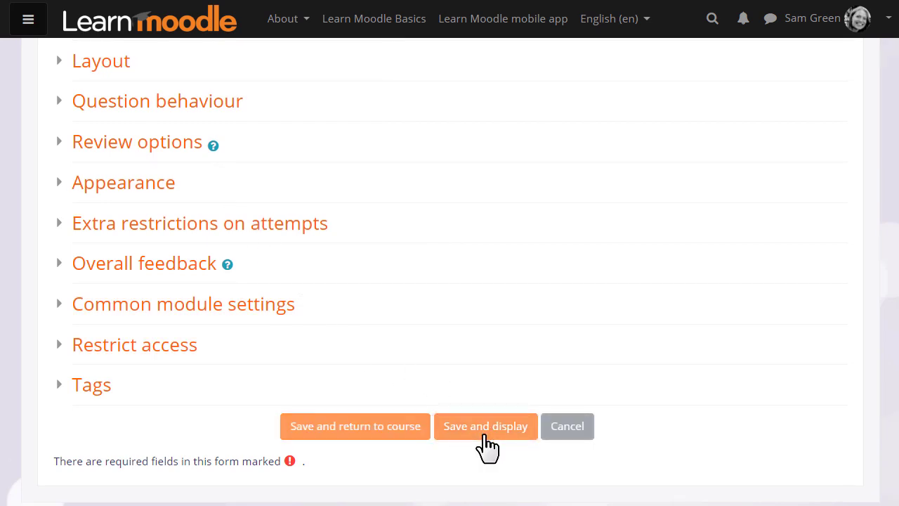
click(486, 426)
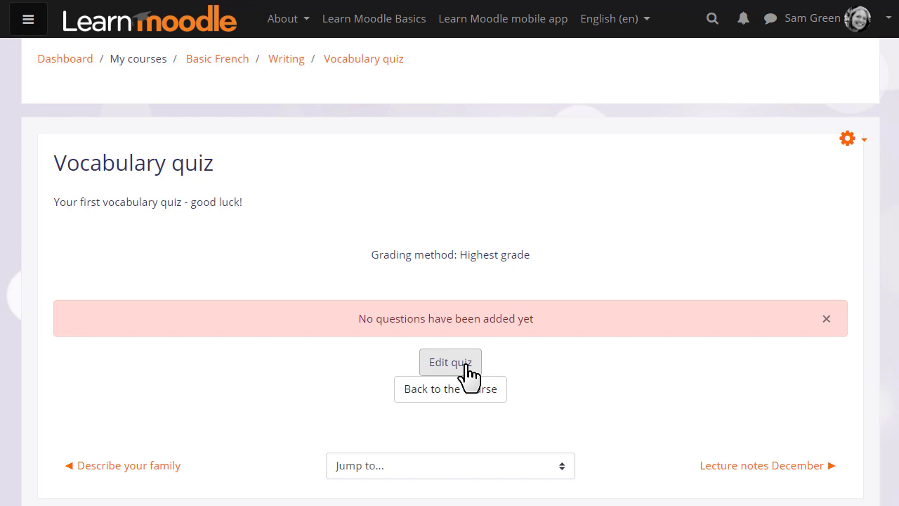
- Go to Edit quiz from the gear menu and choose Add > a new question
click(847, 139)
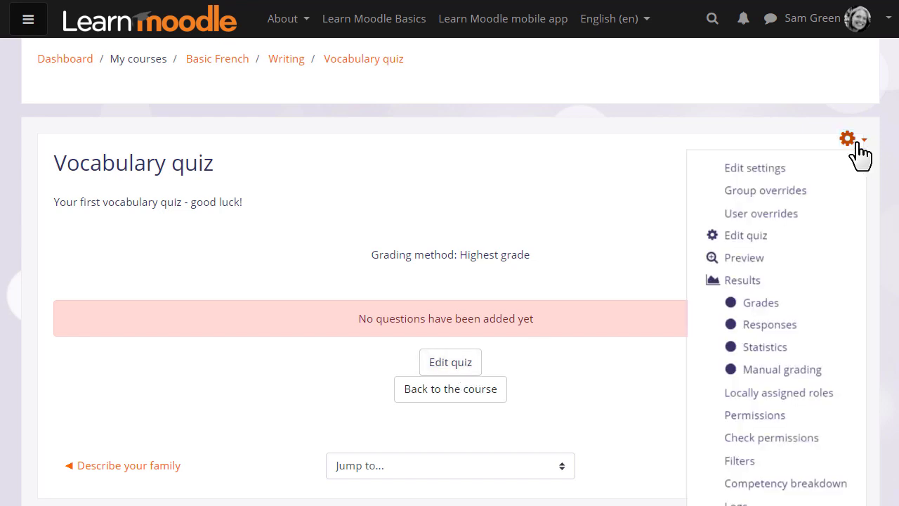
mouse_move(746, 236)
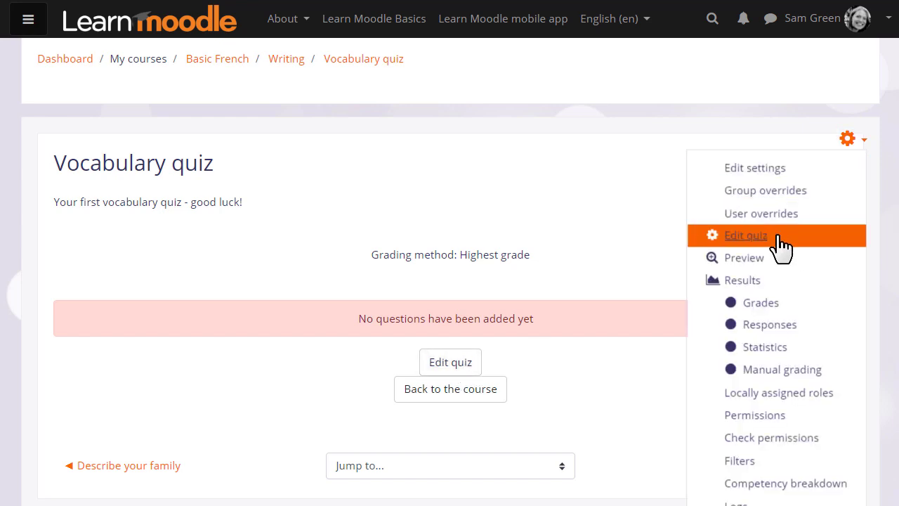
click(745, 236)
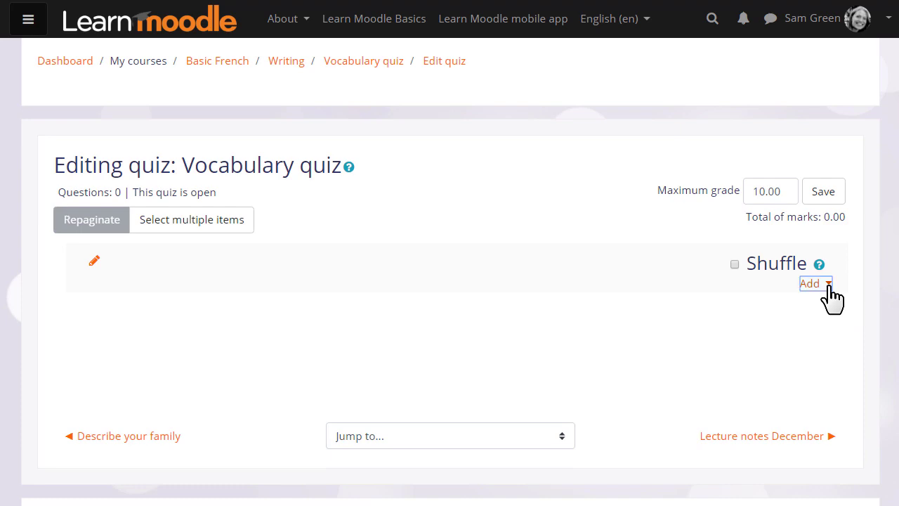
click(812, 283)
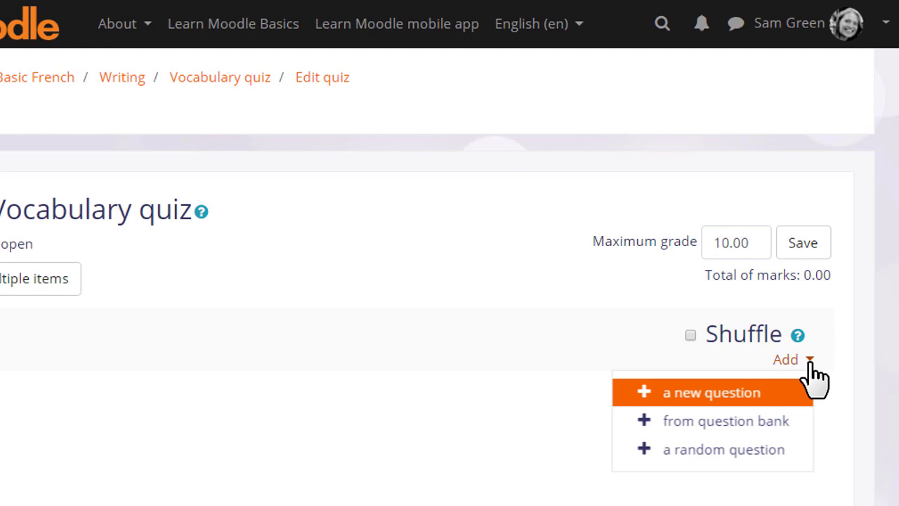
mouse_move(790, 400)
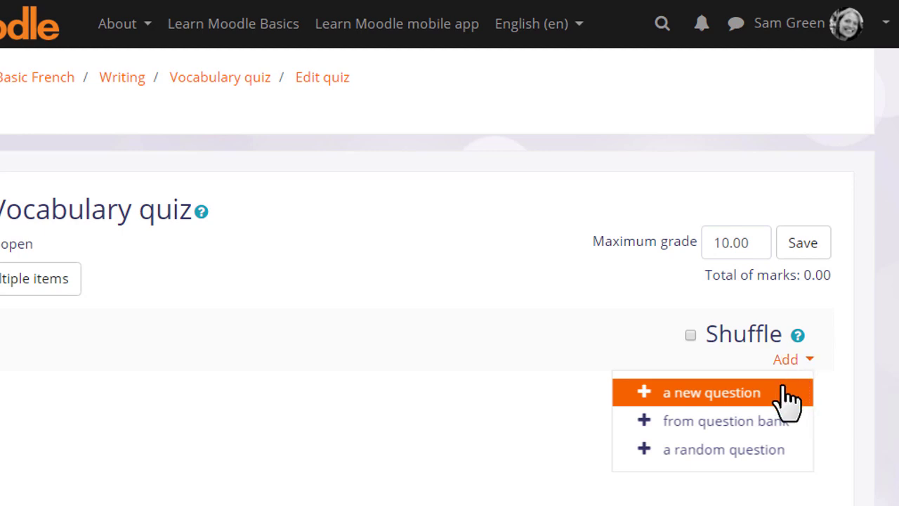
click(710, 392)
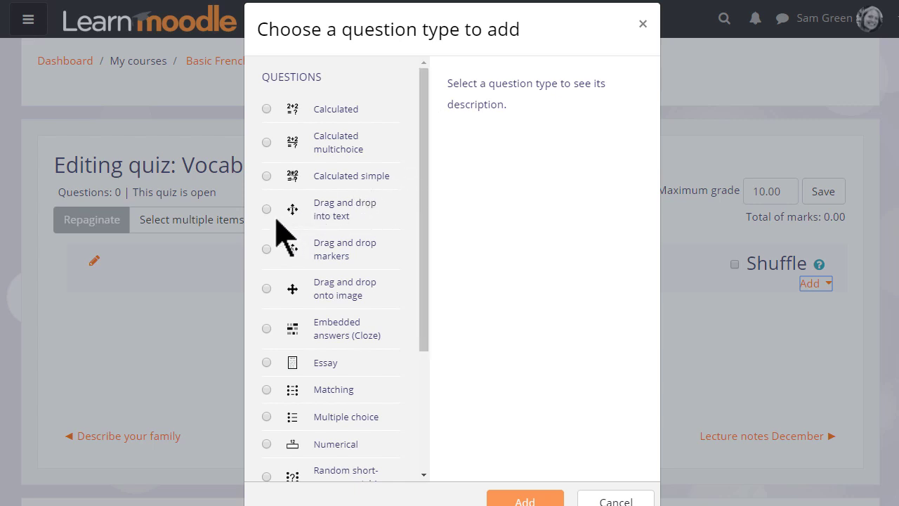
mouse_move(274, 228)
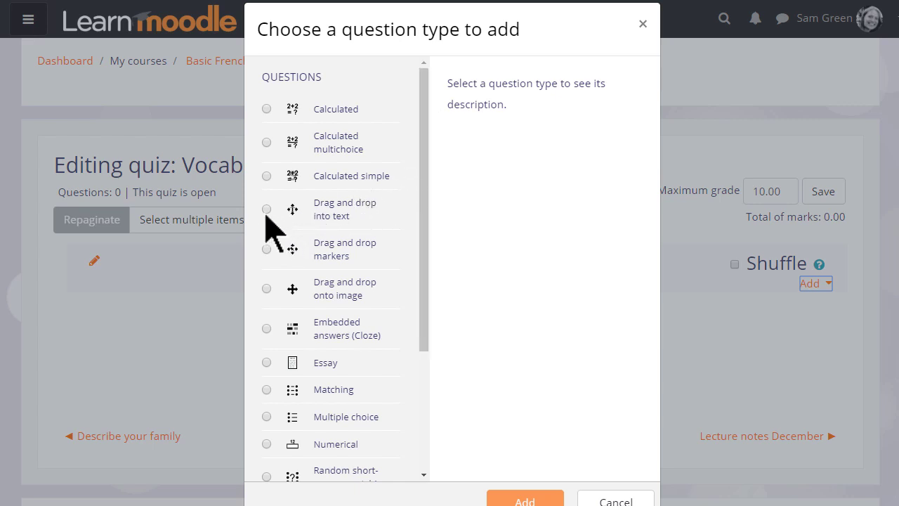
- Browse several question type descriptions, then add a Multiple choice question
click(267, 208)
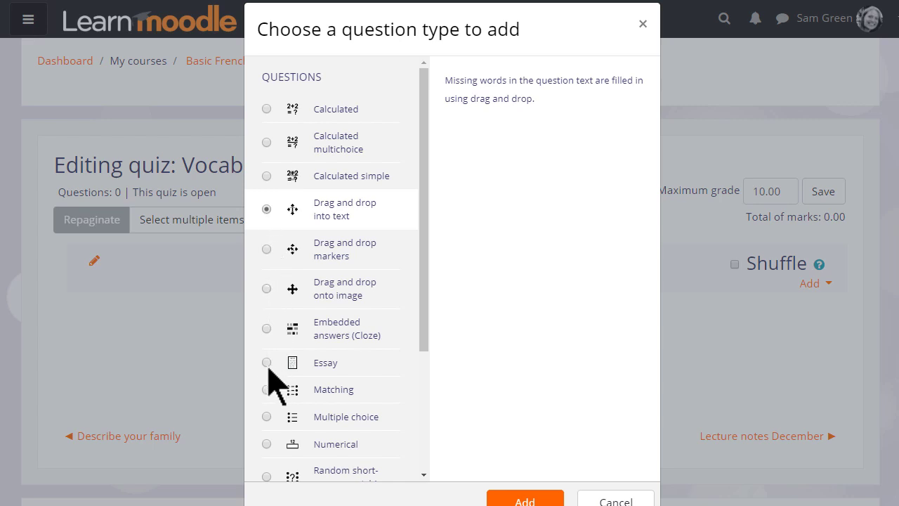
click(267, 389)
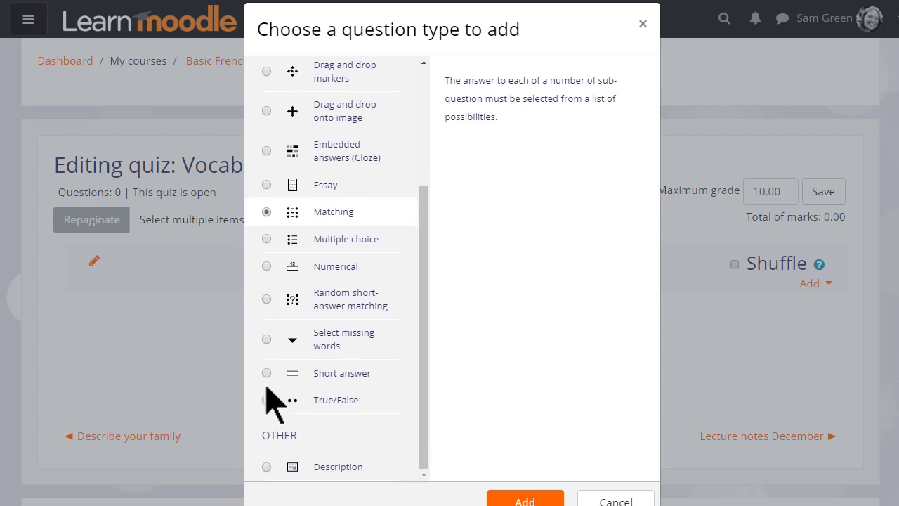
click(267, 339)
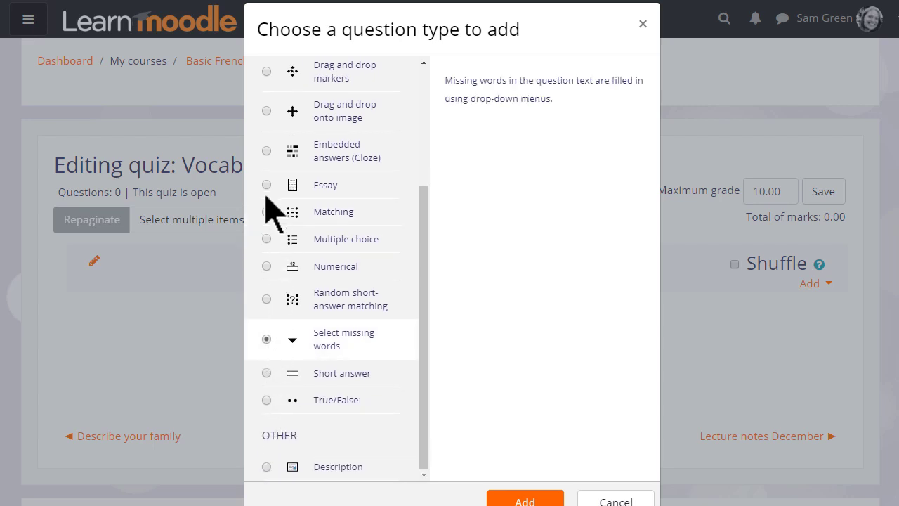
mouse_move(278, 204)
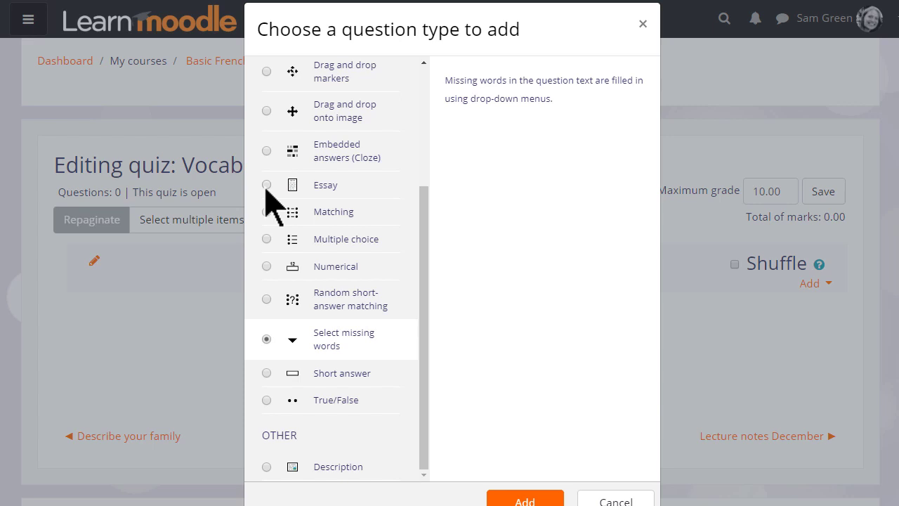
click(267, 185)
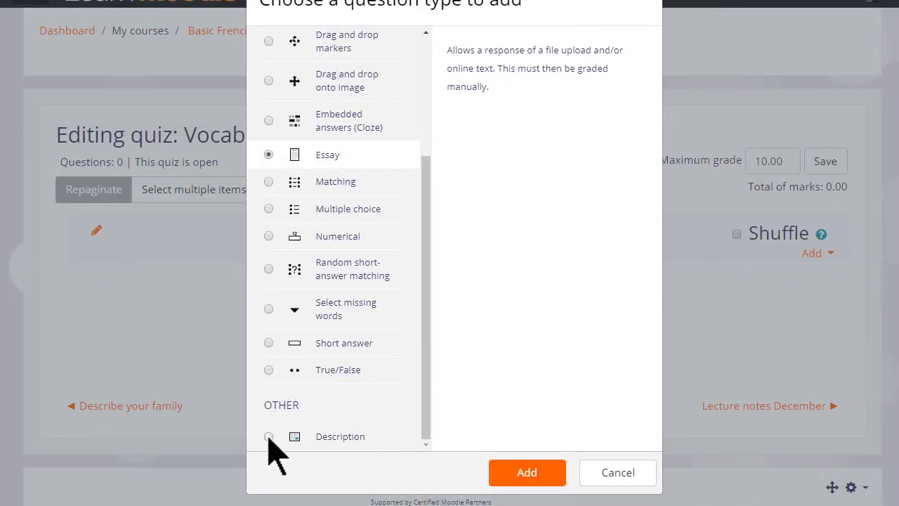
click(268, 436)
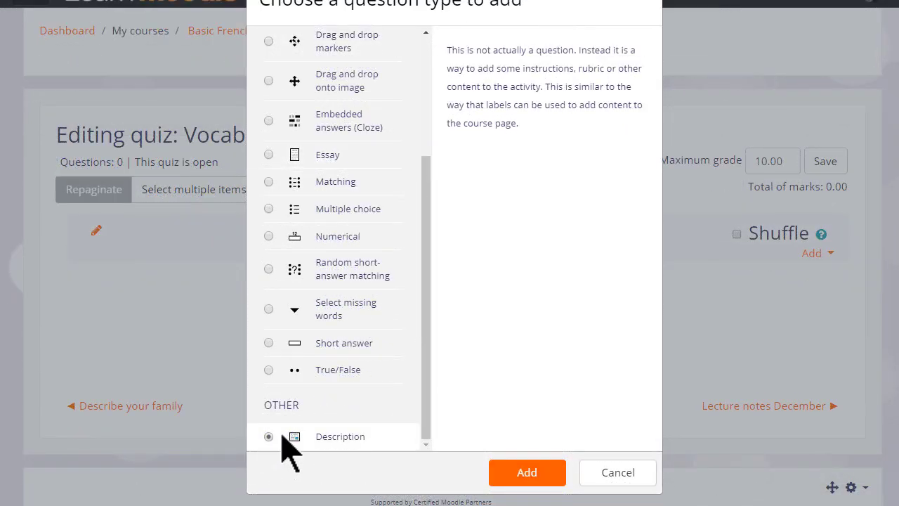
mouse_move(295, 447)
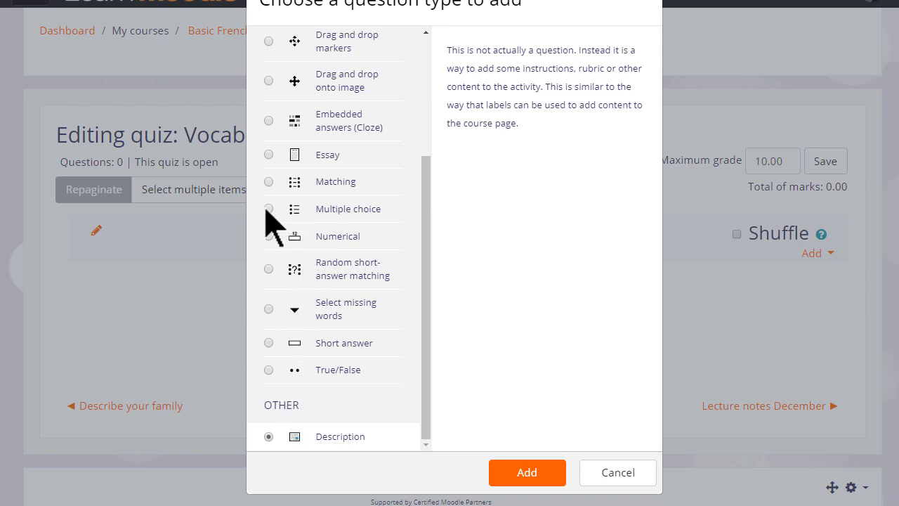
click(269, 208)
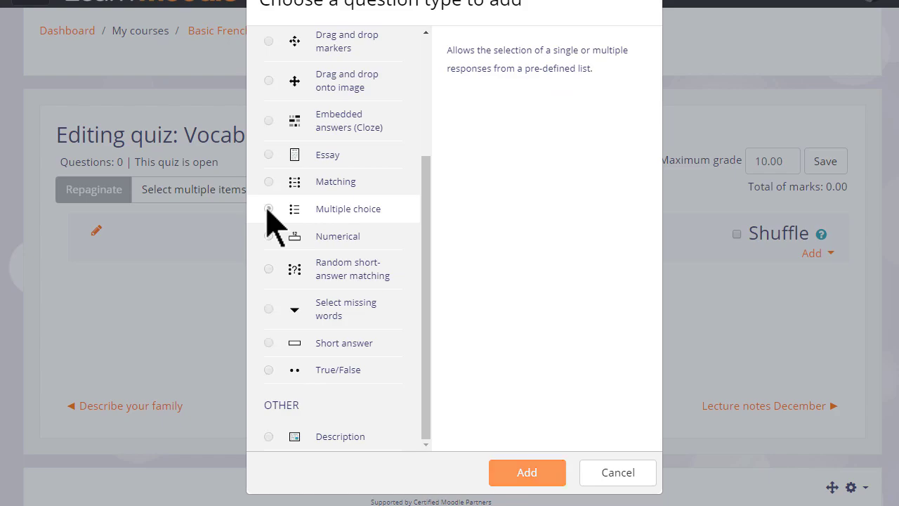
click(527, 472)
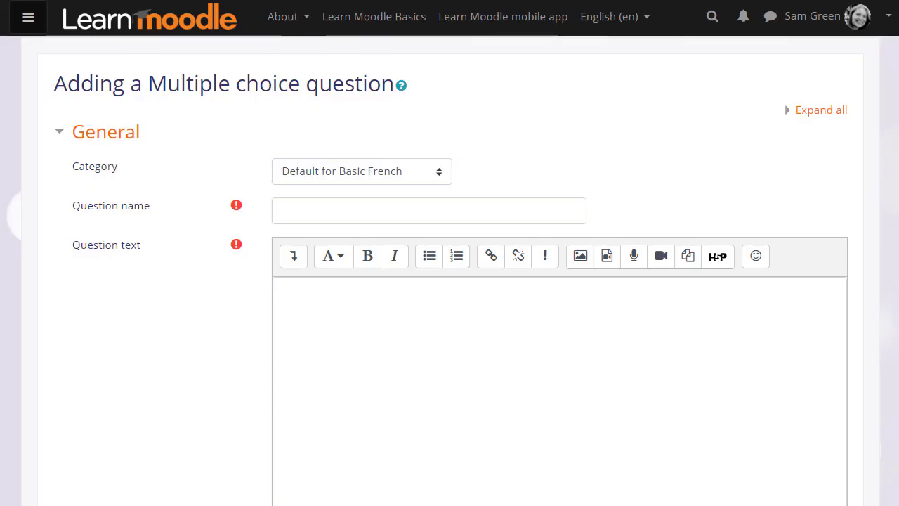
- Enter name 'Bonjour' and text 'Your new friend says Bonjour! What does that mean?'
click(429, 211)
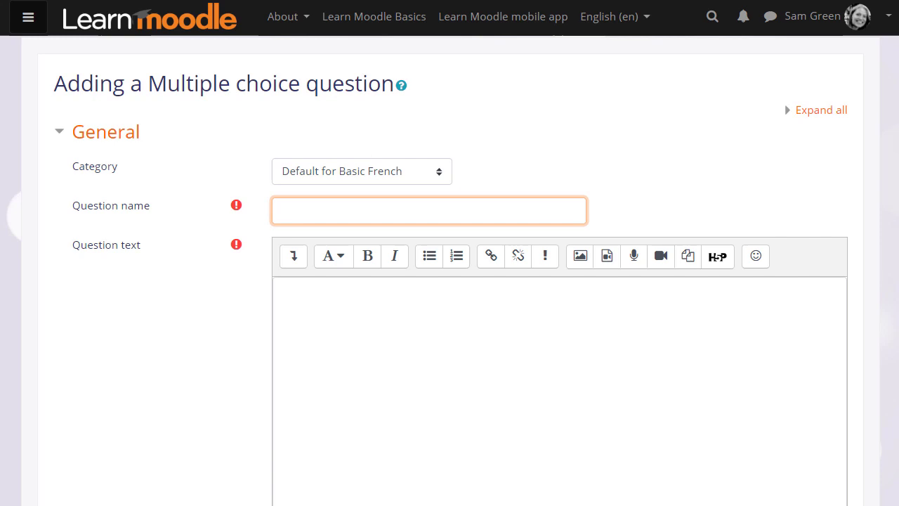
text(Bonjour)
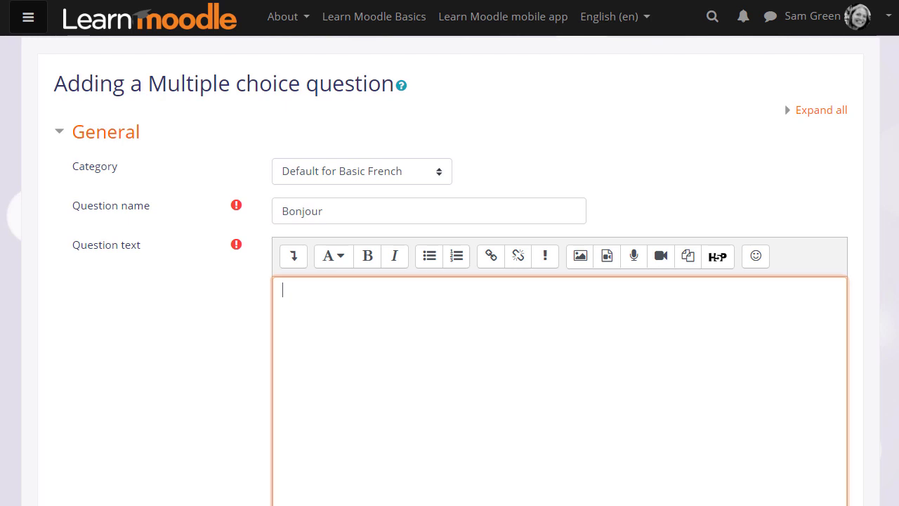
text(Your new friend s)
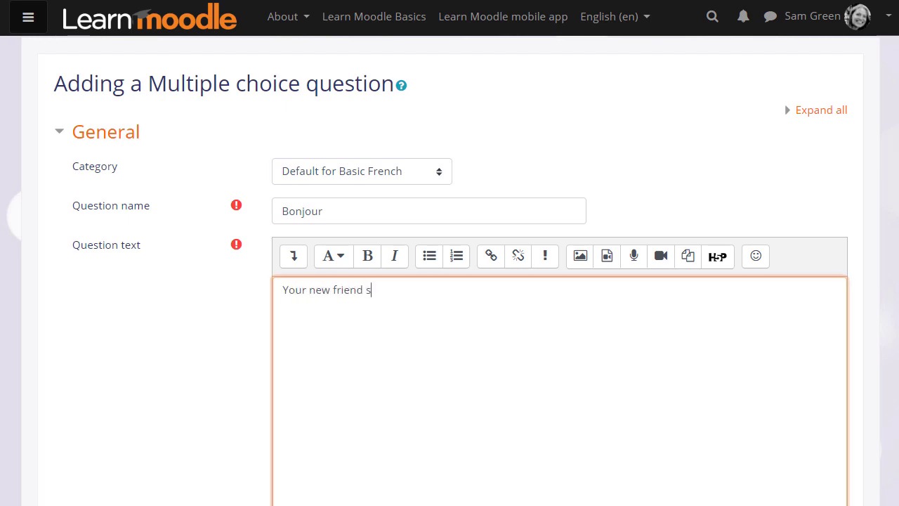
text(ays Bonjour! What does)
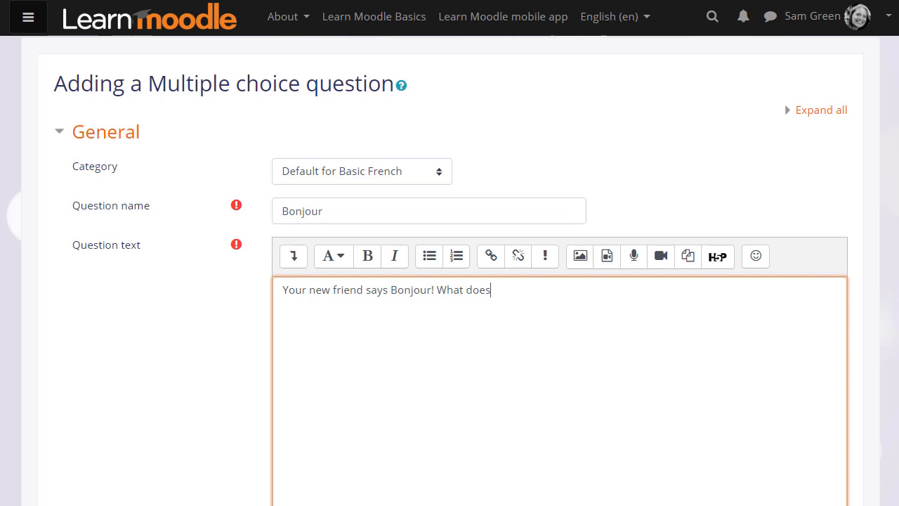
text(that mean?)
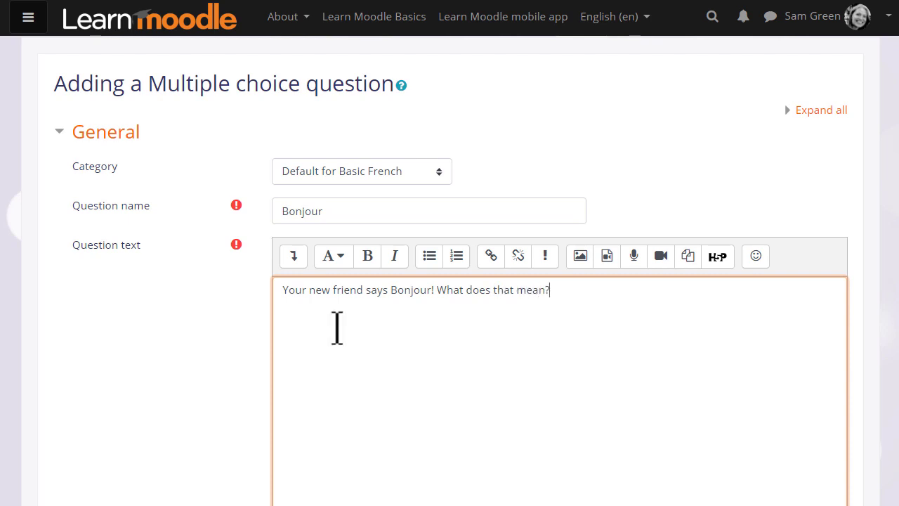
scroll(down, 3)
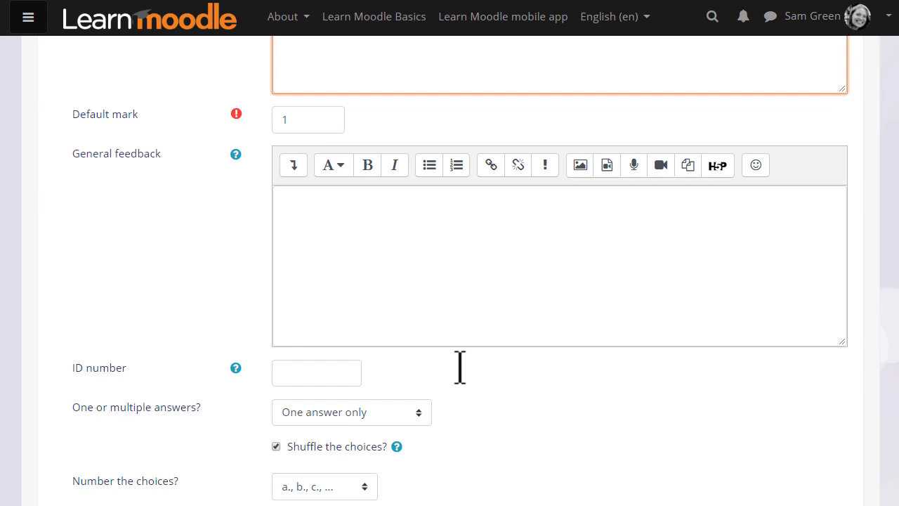
- Give Goodbye grade None with feedback 'Try again! Check your vocabulary list' and Hello 100%
scroll(down, 3)
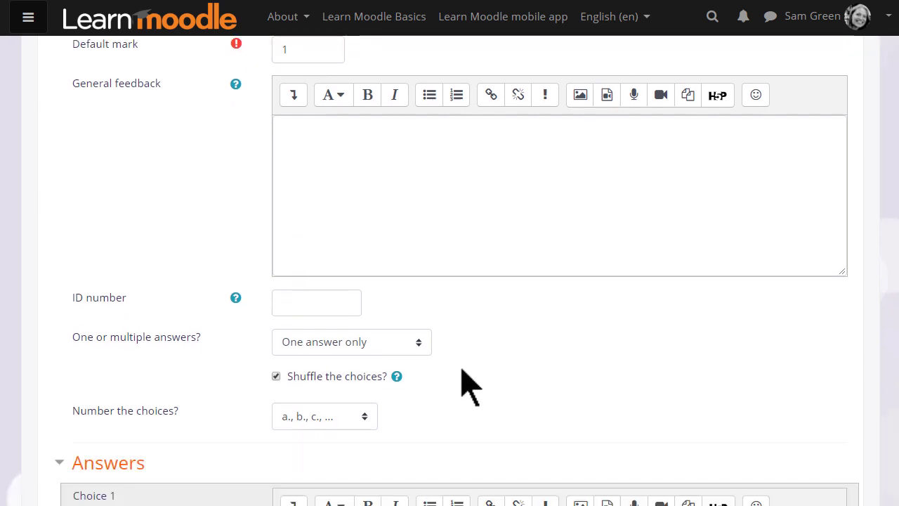
scroll(down, 3)
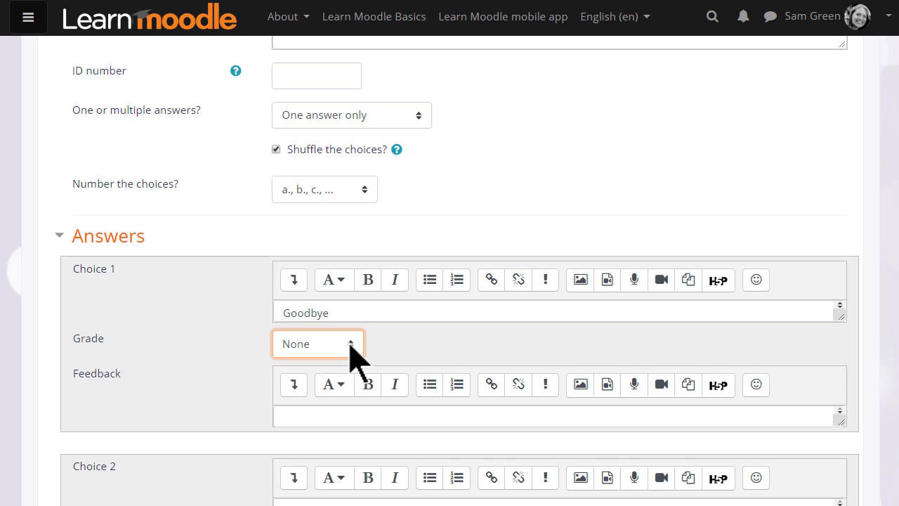
click(318, 343)
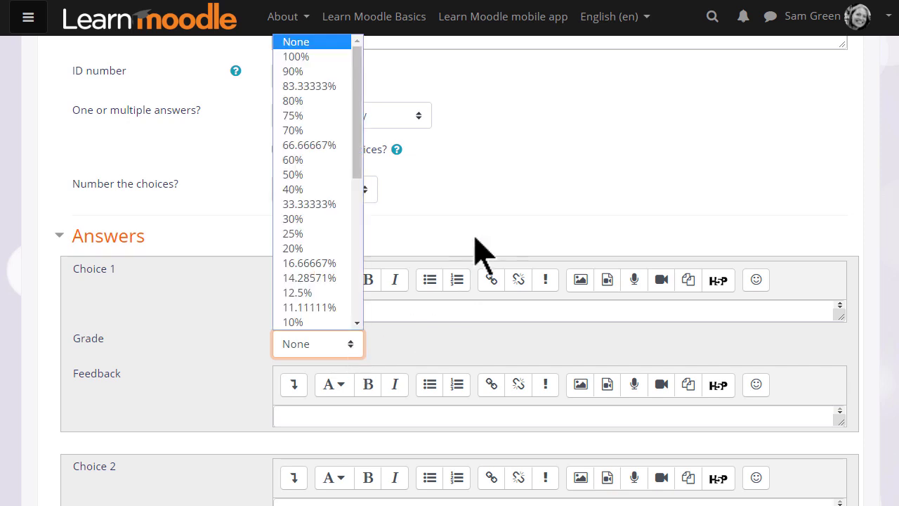
mouse_move(480, 241)
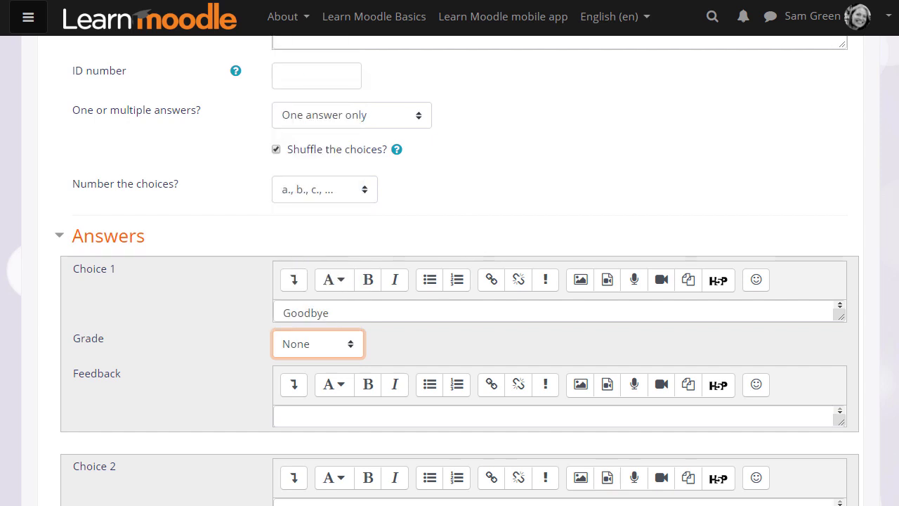
text(Try again! Check your voca)
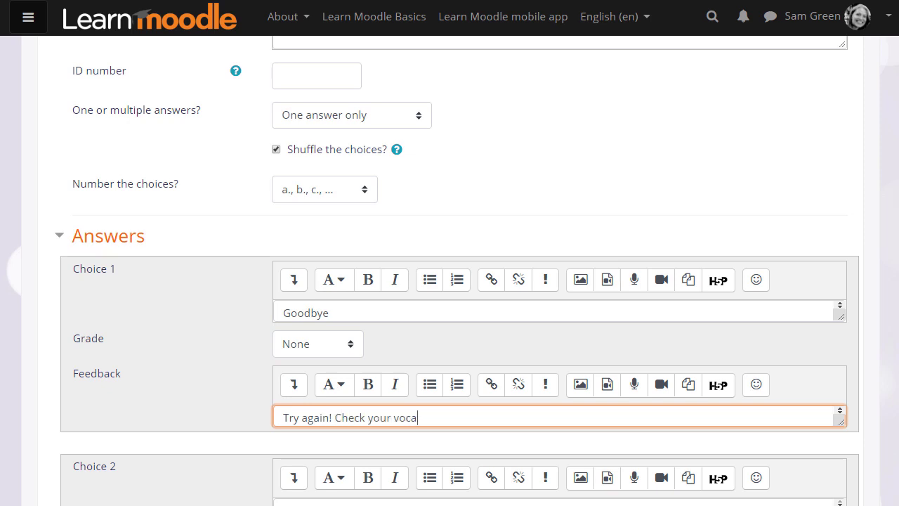
text(bulary list)
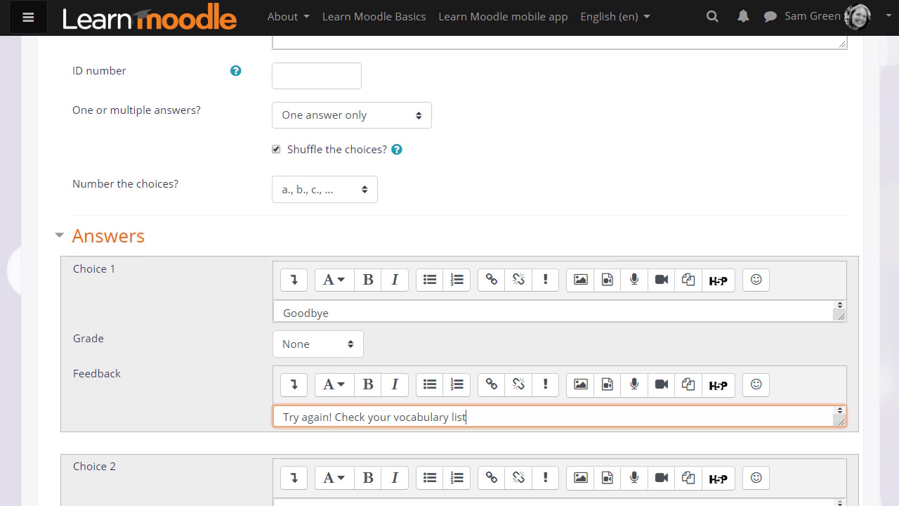
scroll(down, 3)
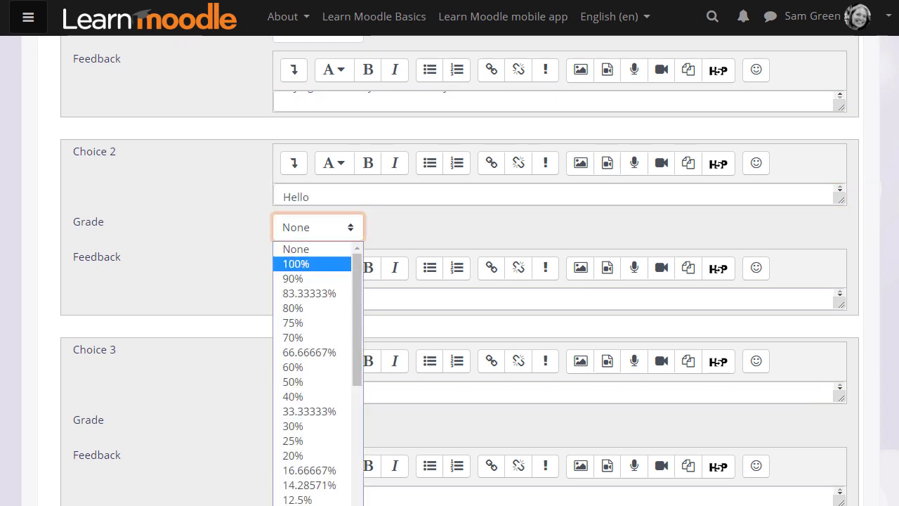
click(295, 264)
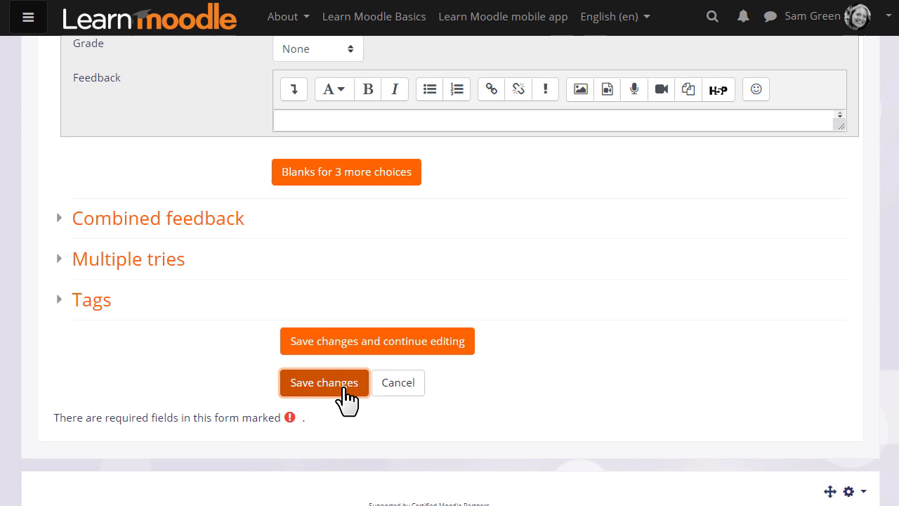
- Save the Bonjour question, preview it as a student, then close the preview
click(323, 382)
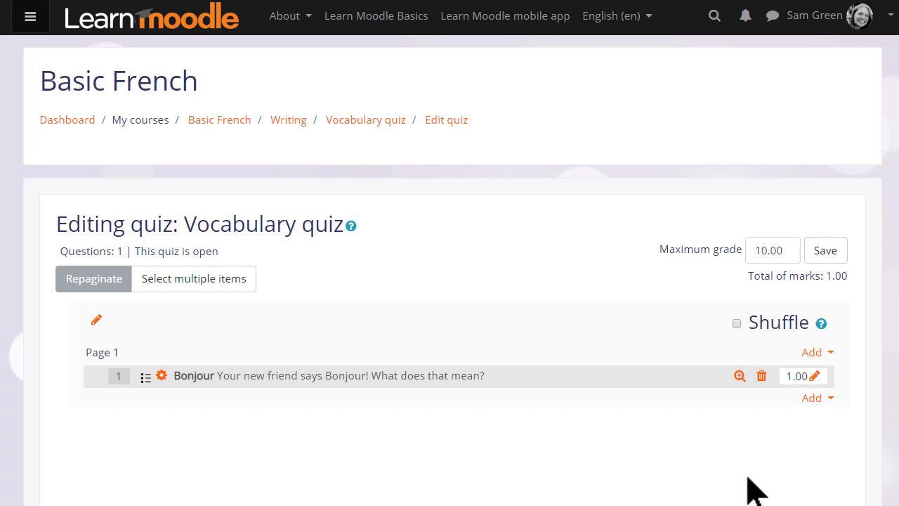
click(739, 375)
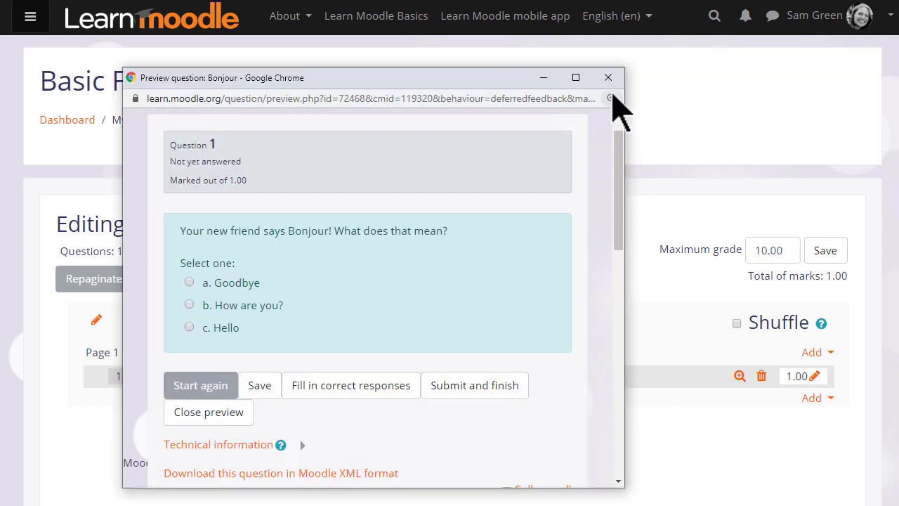
click(608, 78)
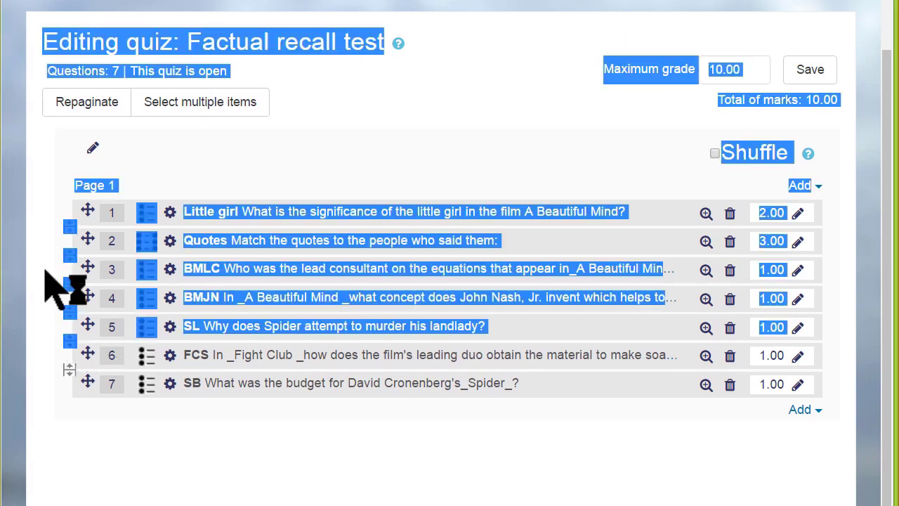
- Move BMLC after the Spider question onto Page 2 and insert a new section heading there
drag(87, 269, 81, 326)
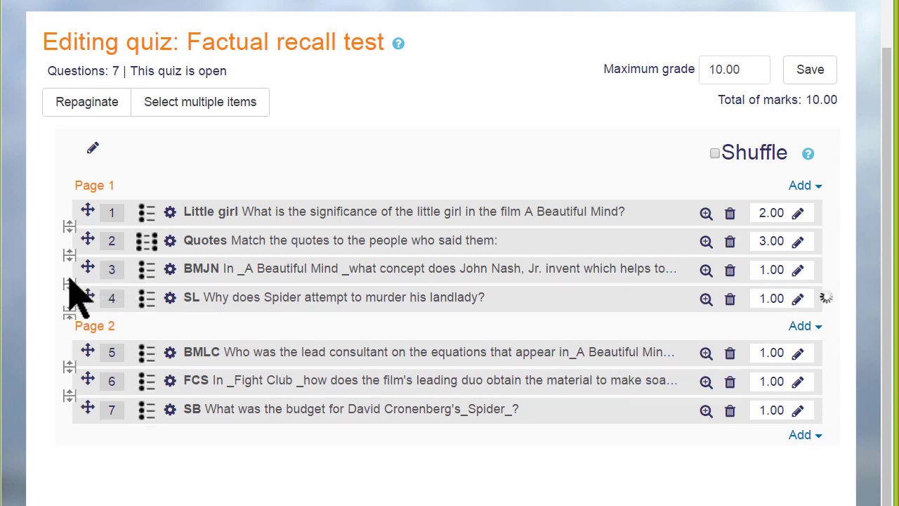
click(800, 326)
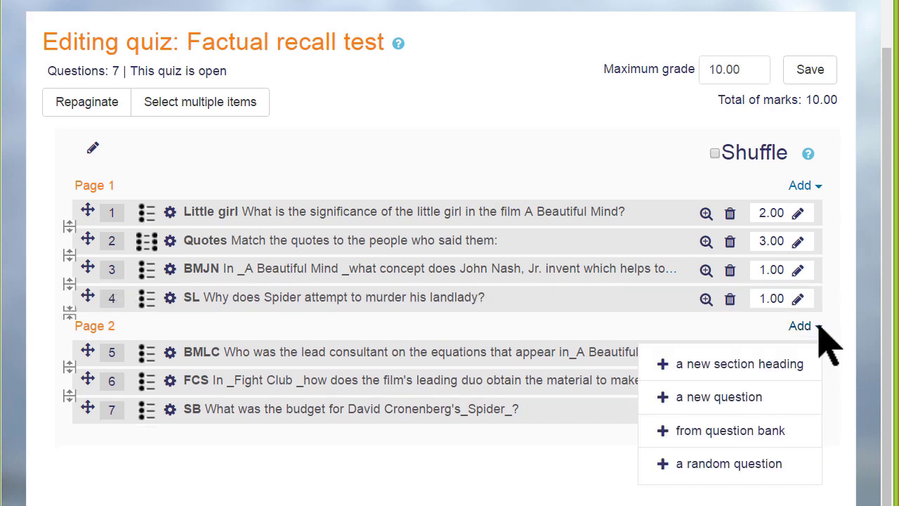
click(739, 364)
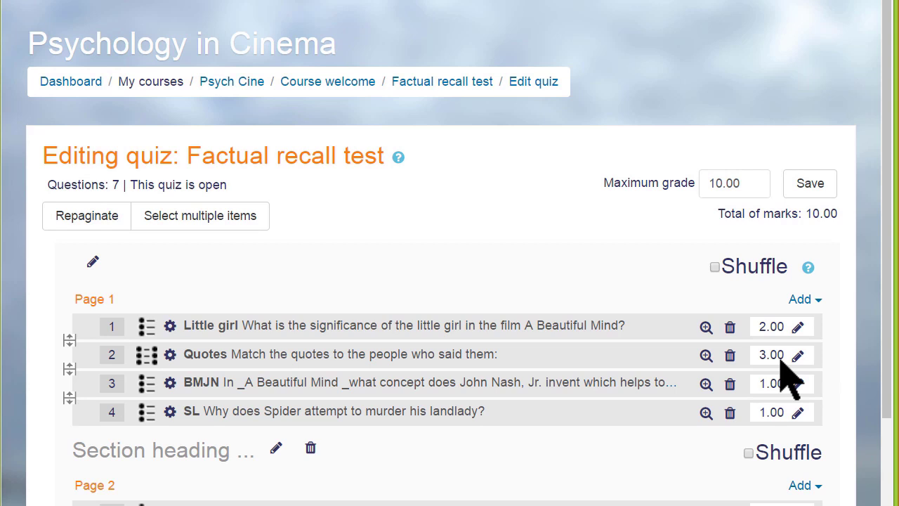